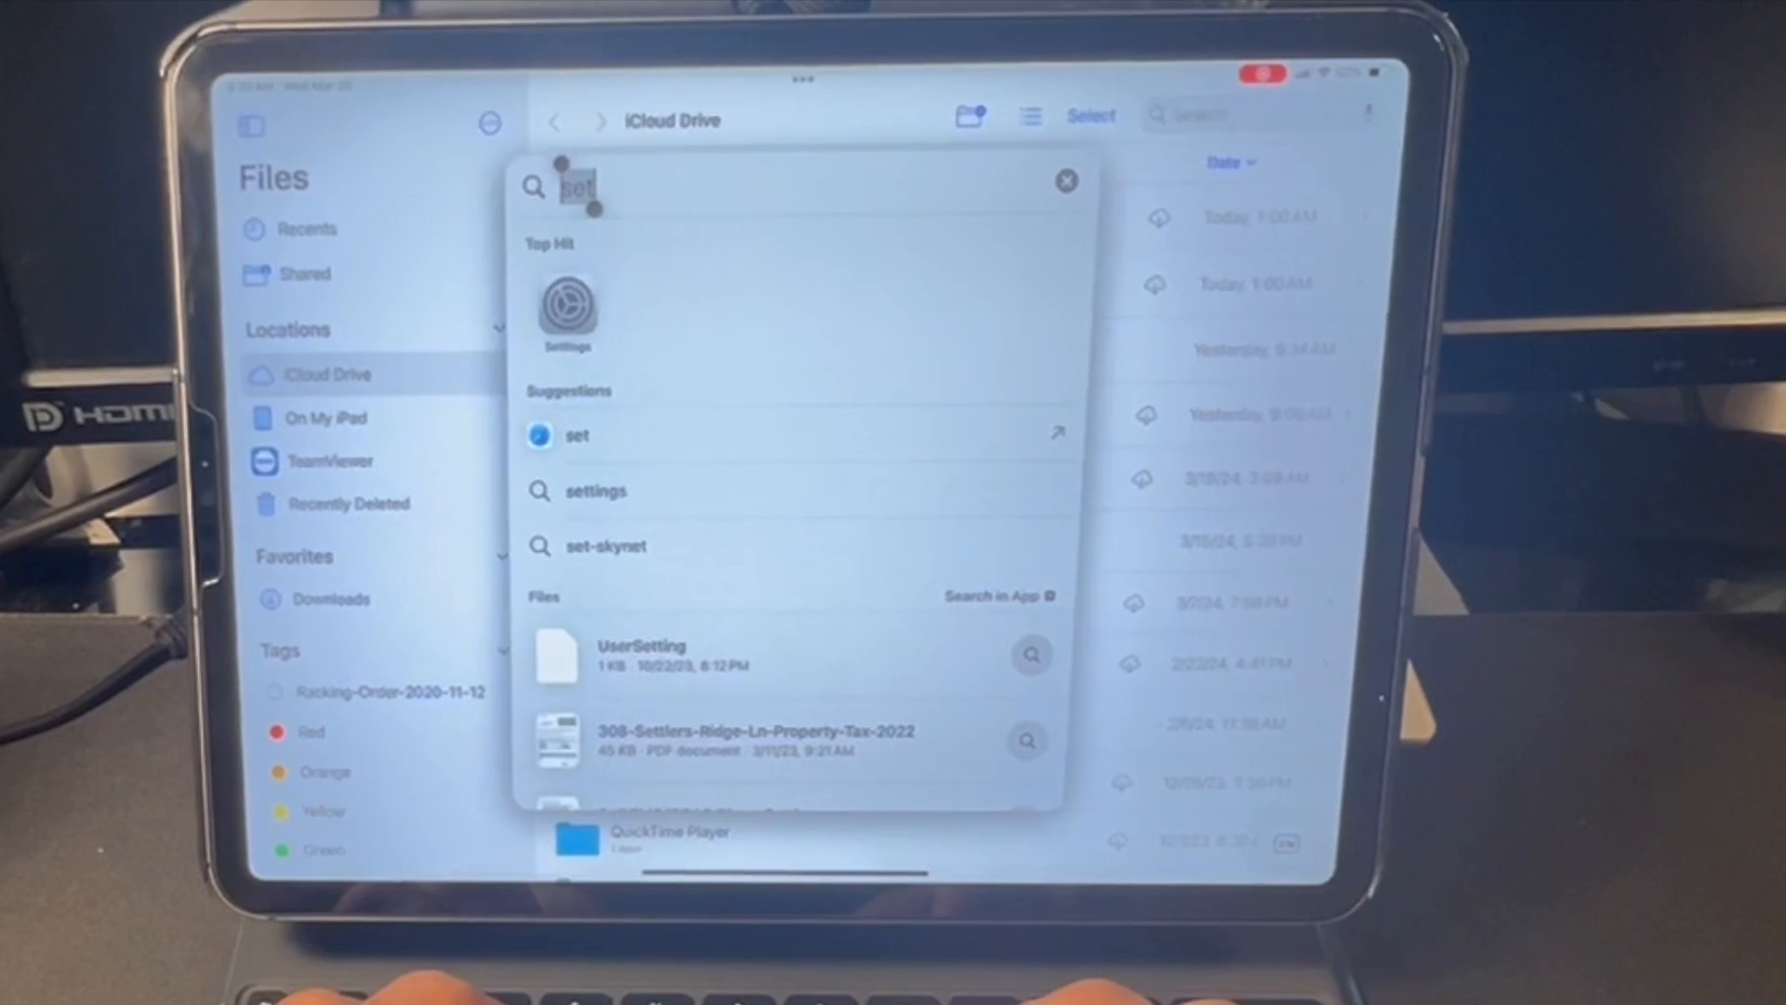
# Search Spotlight for "files" so the Files app appears as the top hit
pyautogui.write('files')
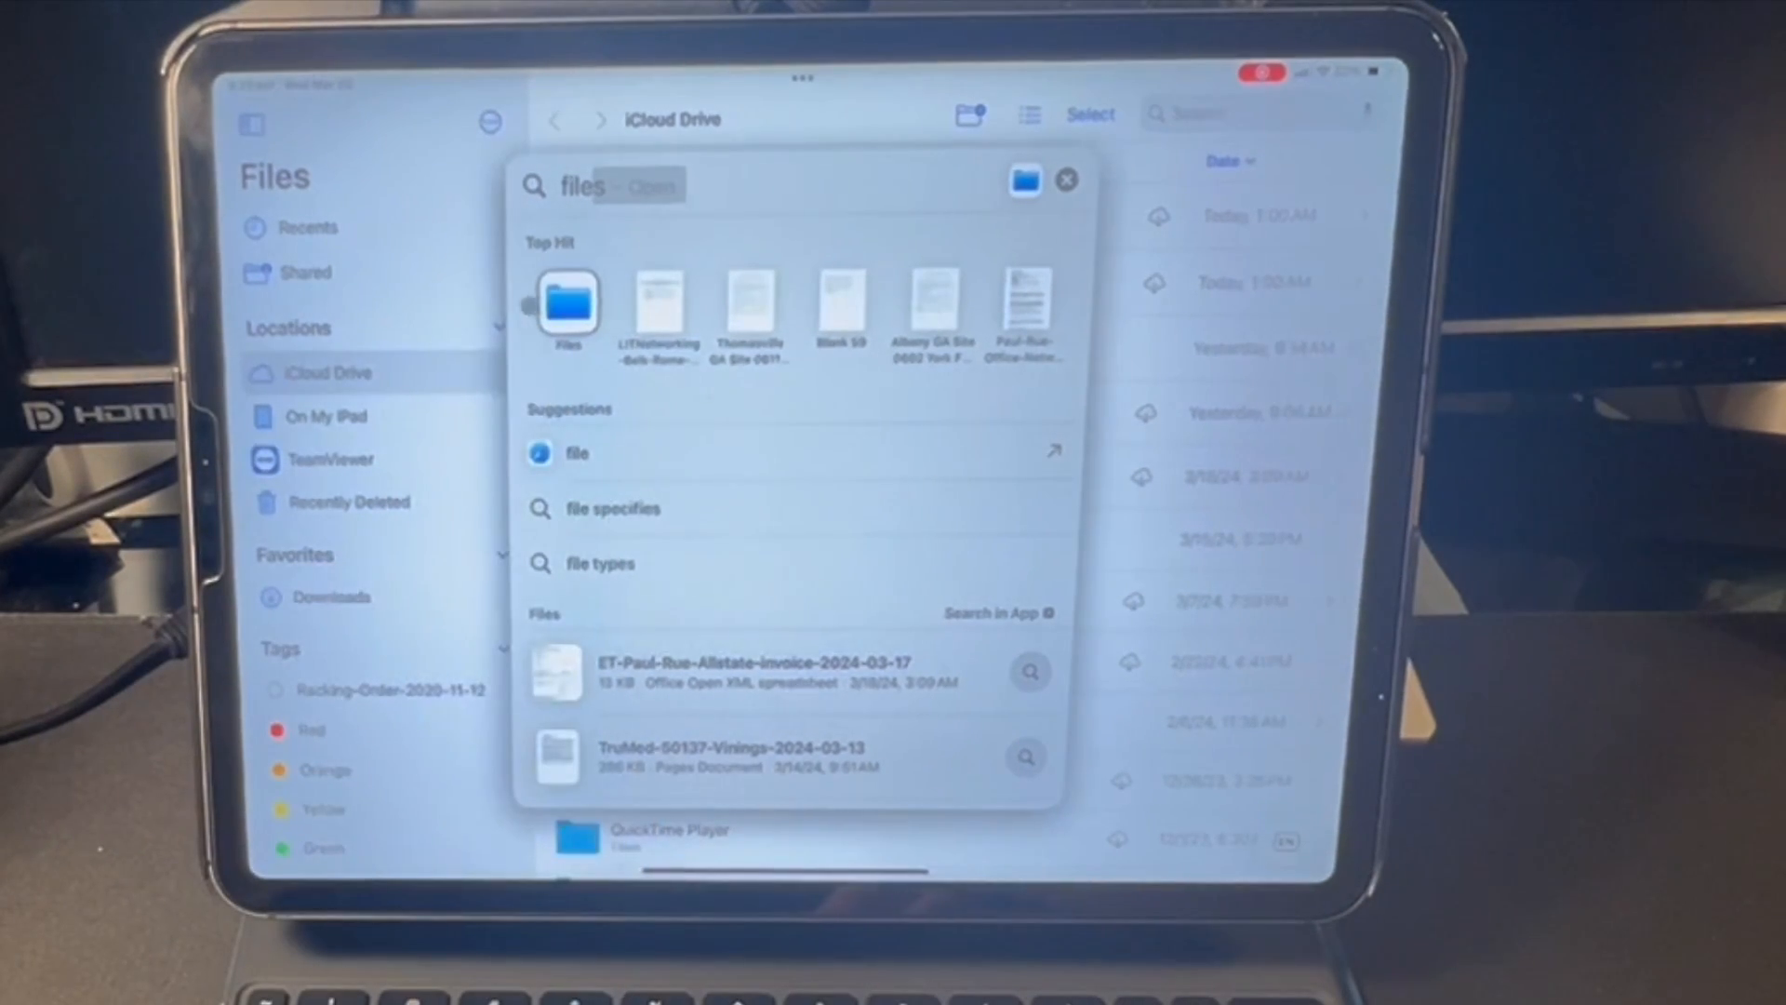
# Launch Files from the Spotlight top hit, landing on iCloud Drive with Temu-128GB listed
pyautogui.click(1067, 180)
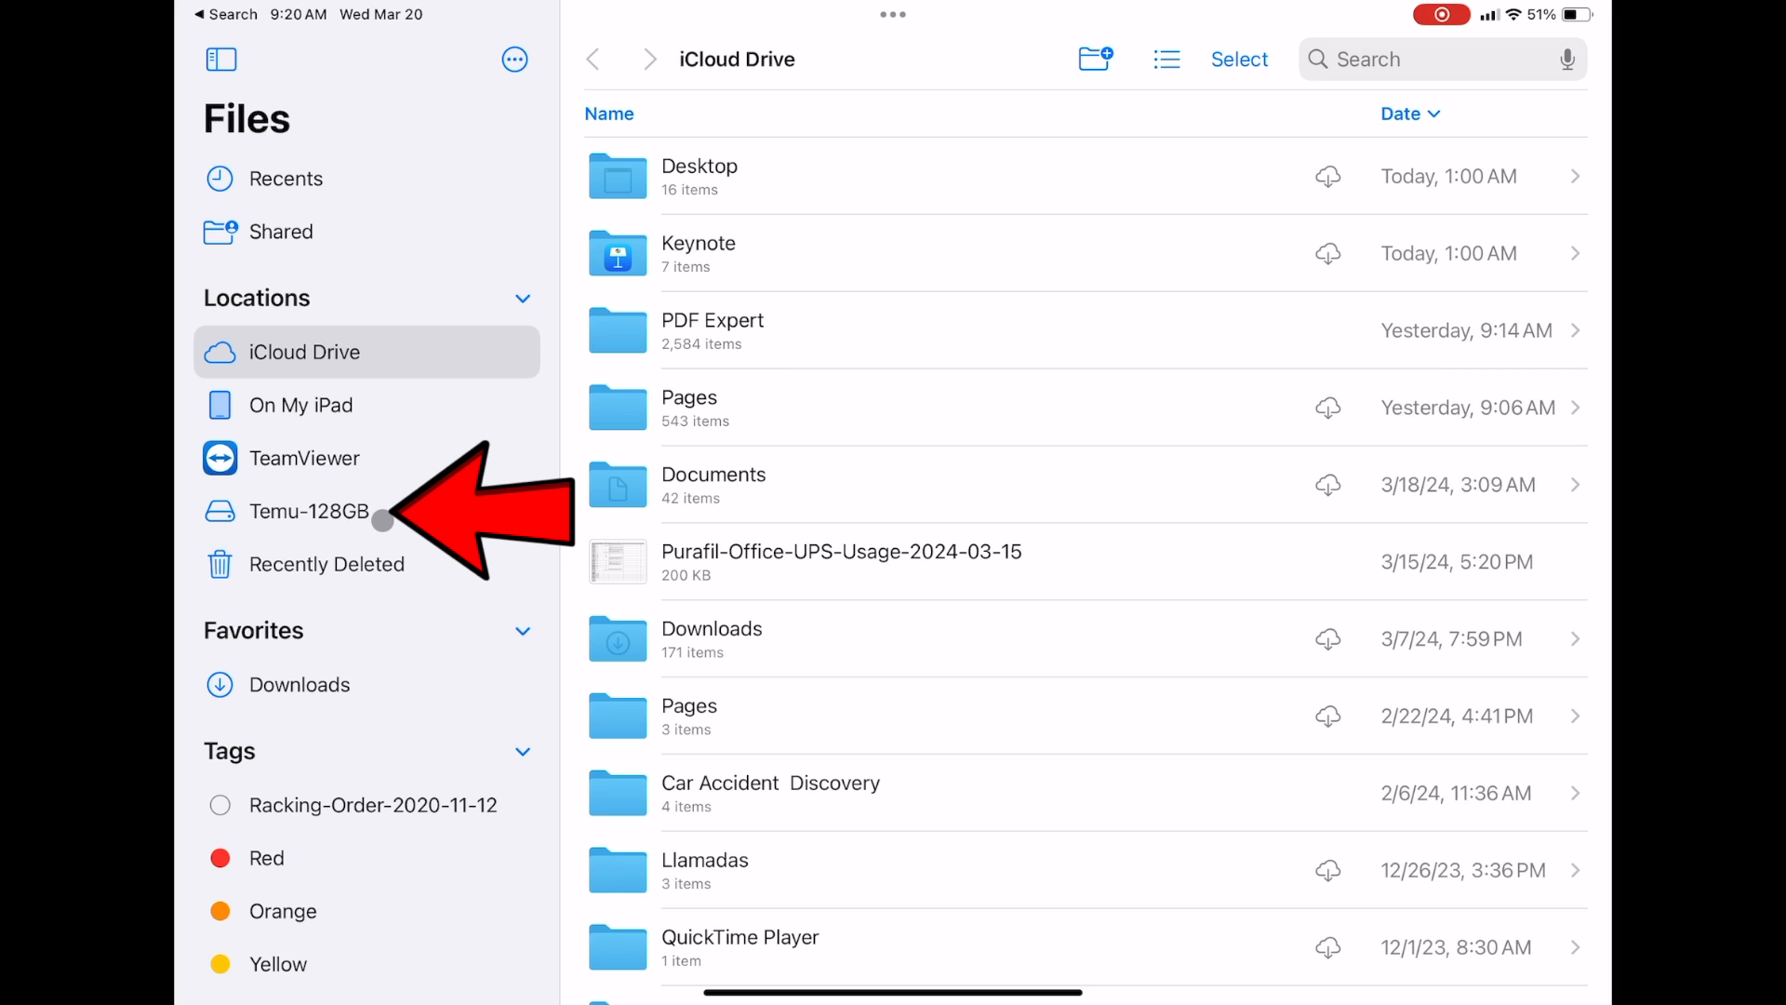
# Put Files into Split View with the Photos library on the other side
pyautogui.click(892, 15)
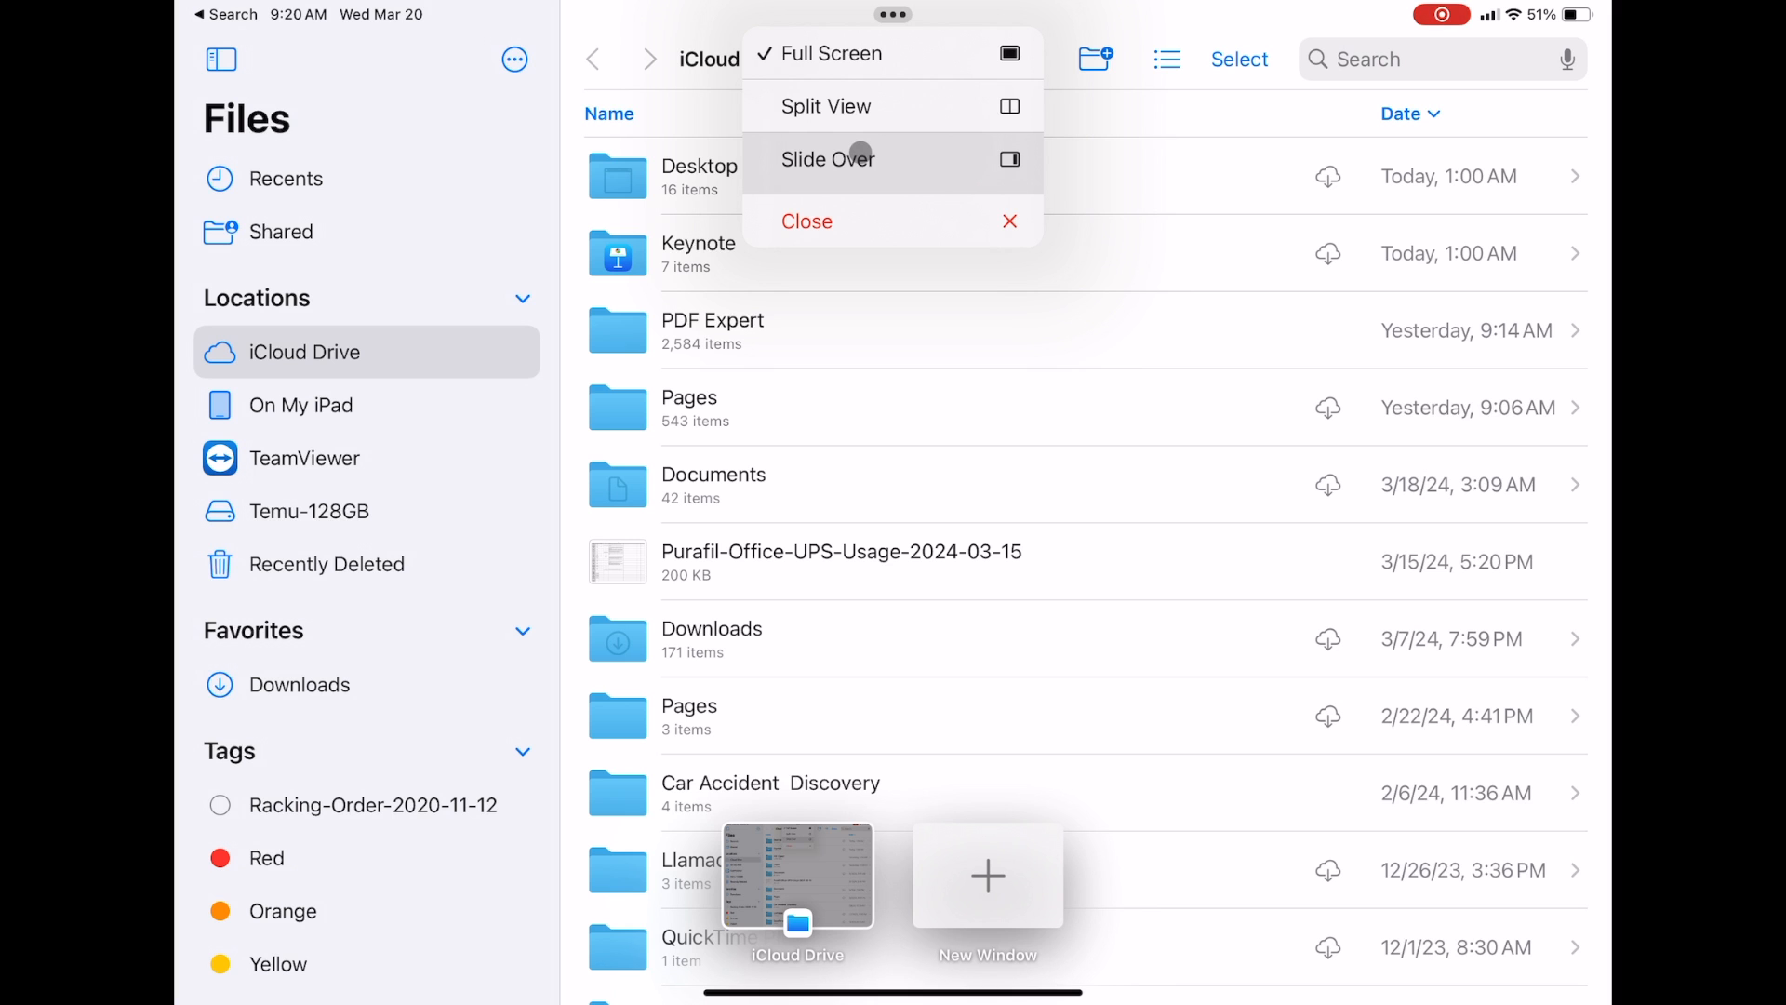
pyautogui.click(806, 222)
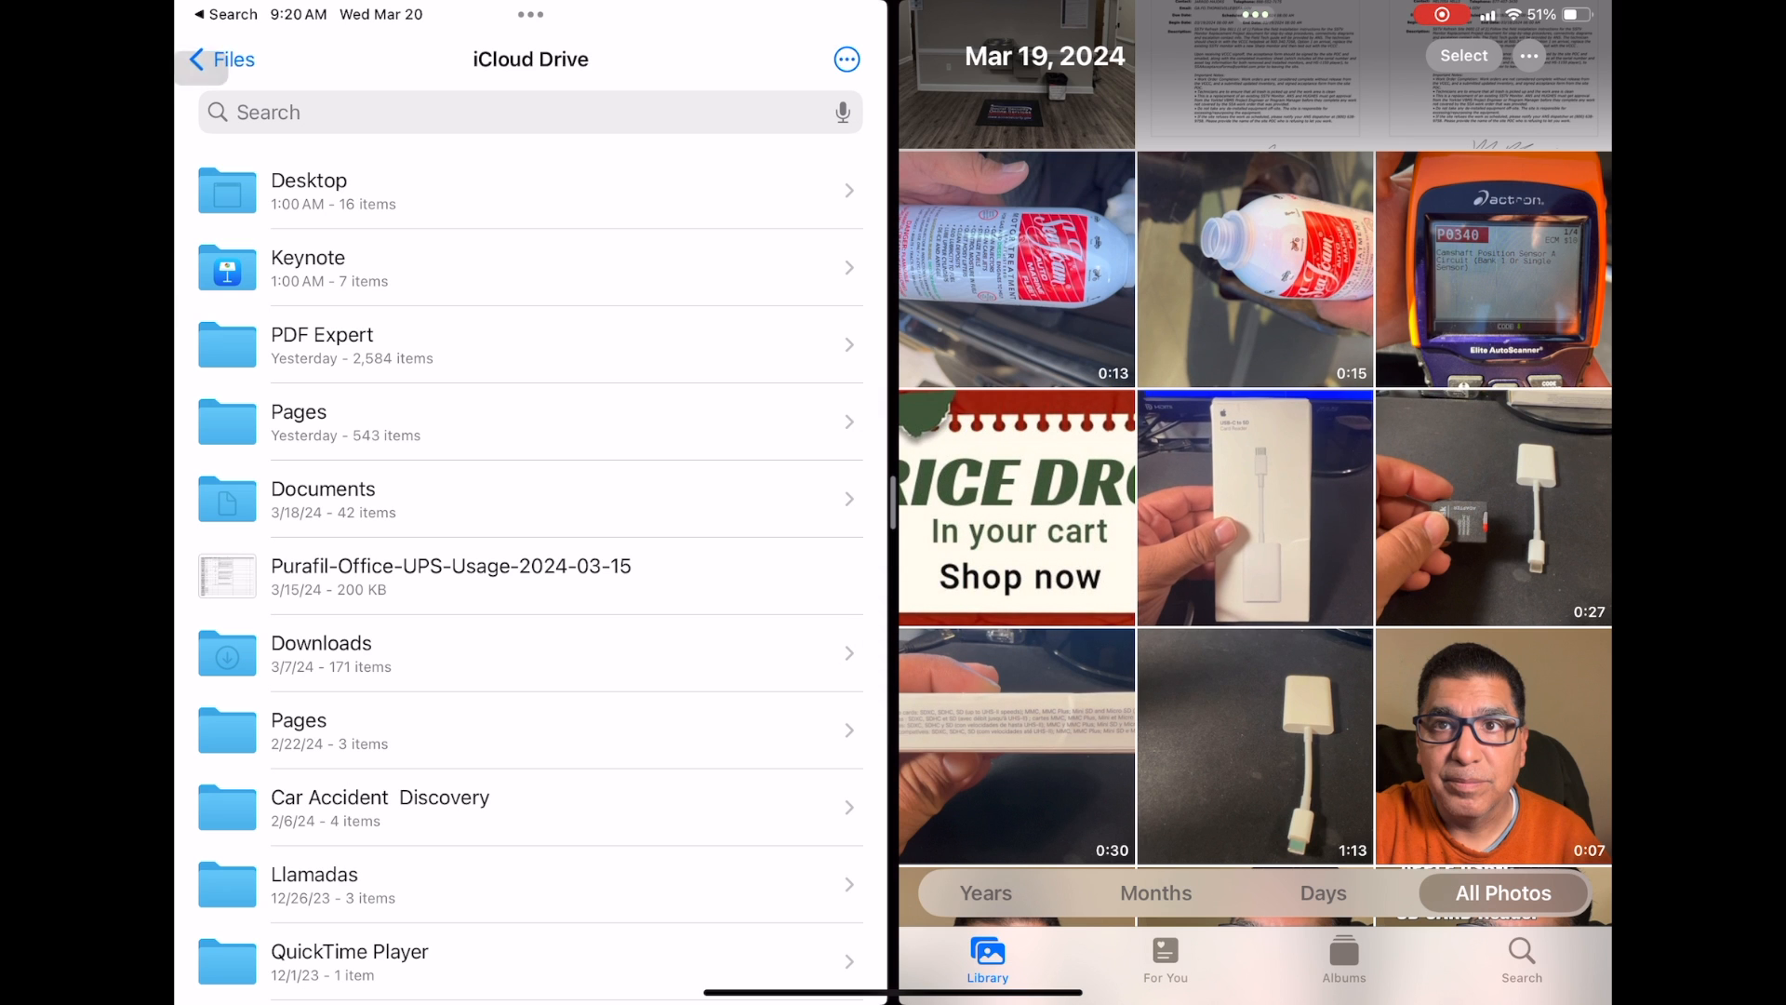
# Return to the locations list to reach the Temu-128GB drive beside Photos
pyautogui.click(221, 60)
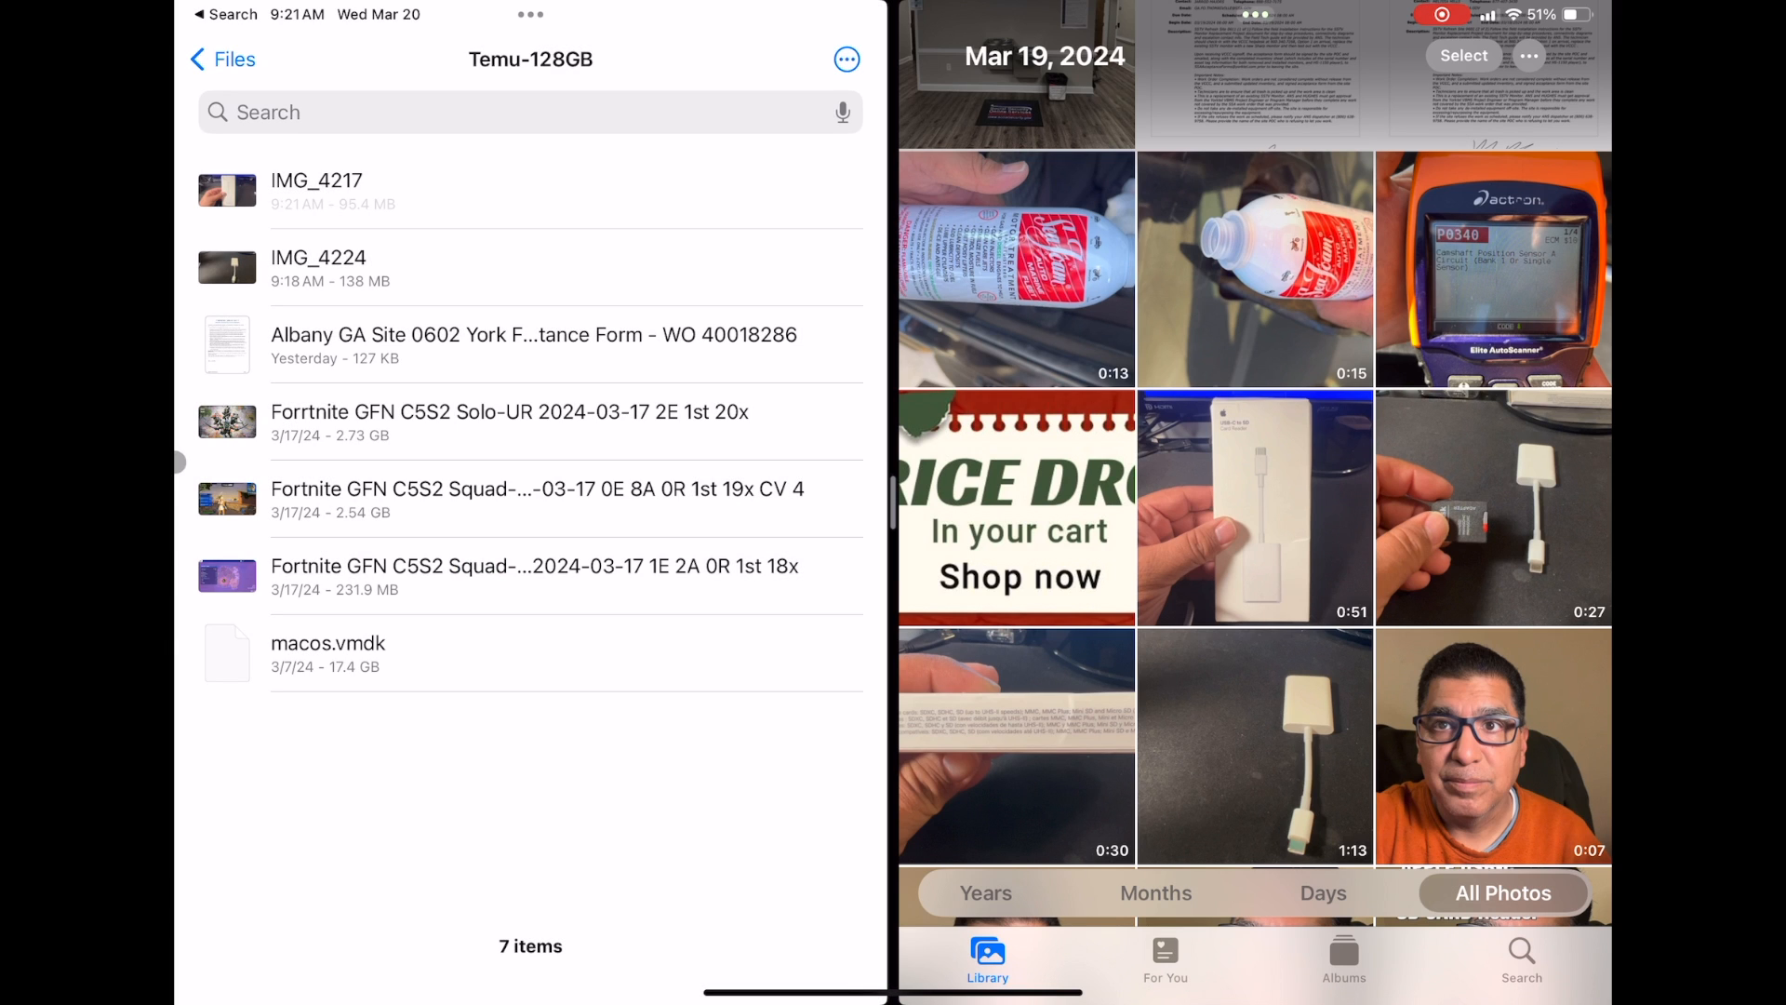
# Play the IMG_4217 video from the Temu-128GB drive, then pause it
pyautogui.click(316, 188)
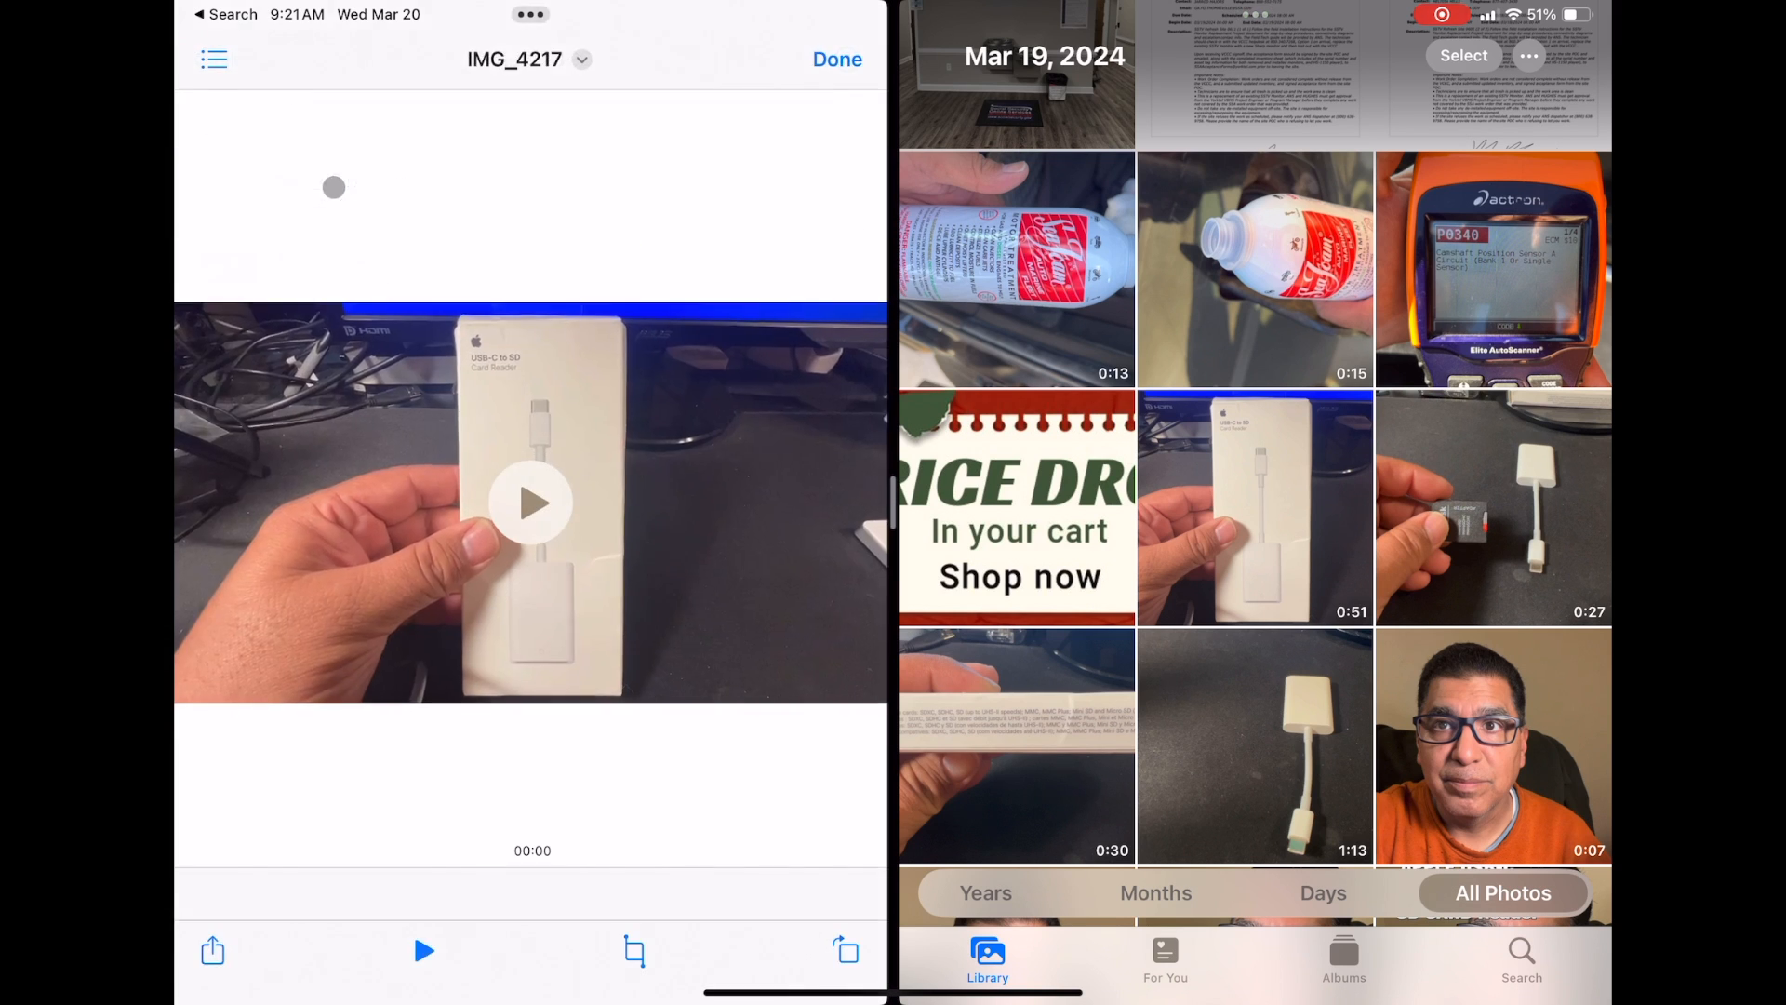
pyautogui.click(531, 502)
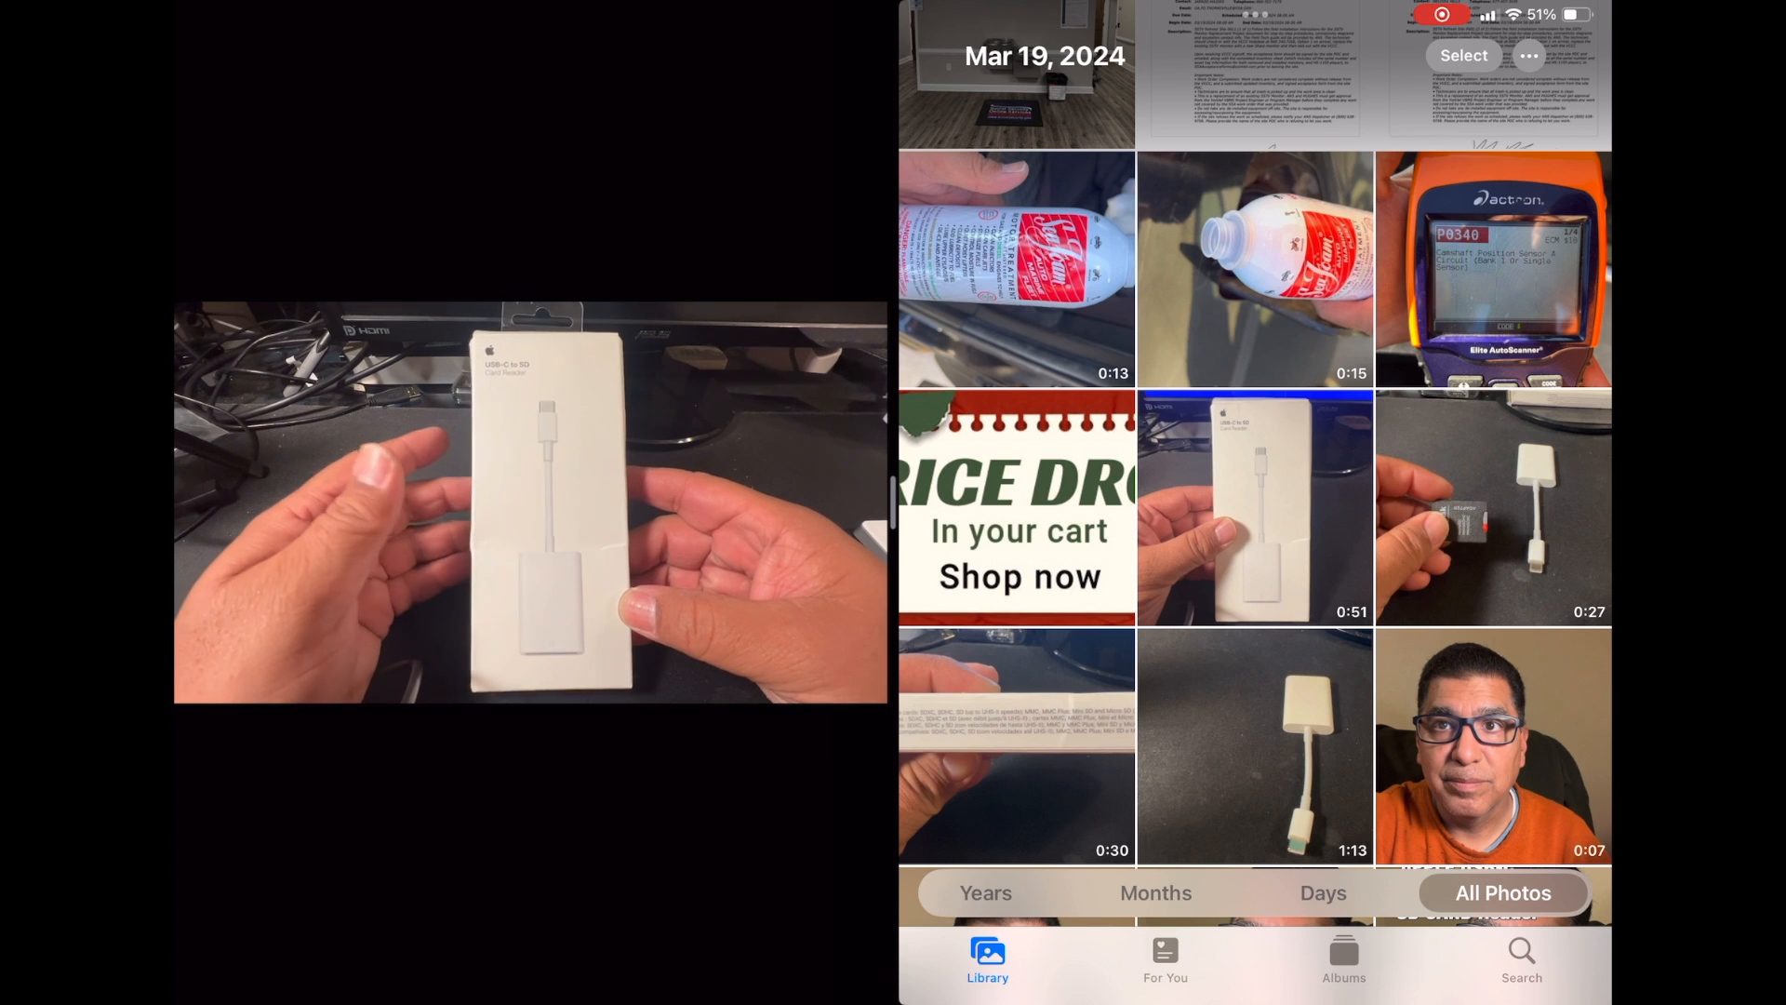
pyautogui.click(530, 504)
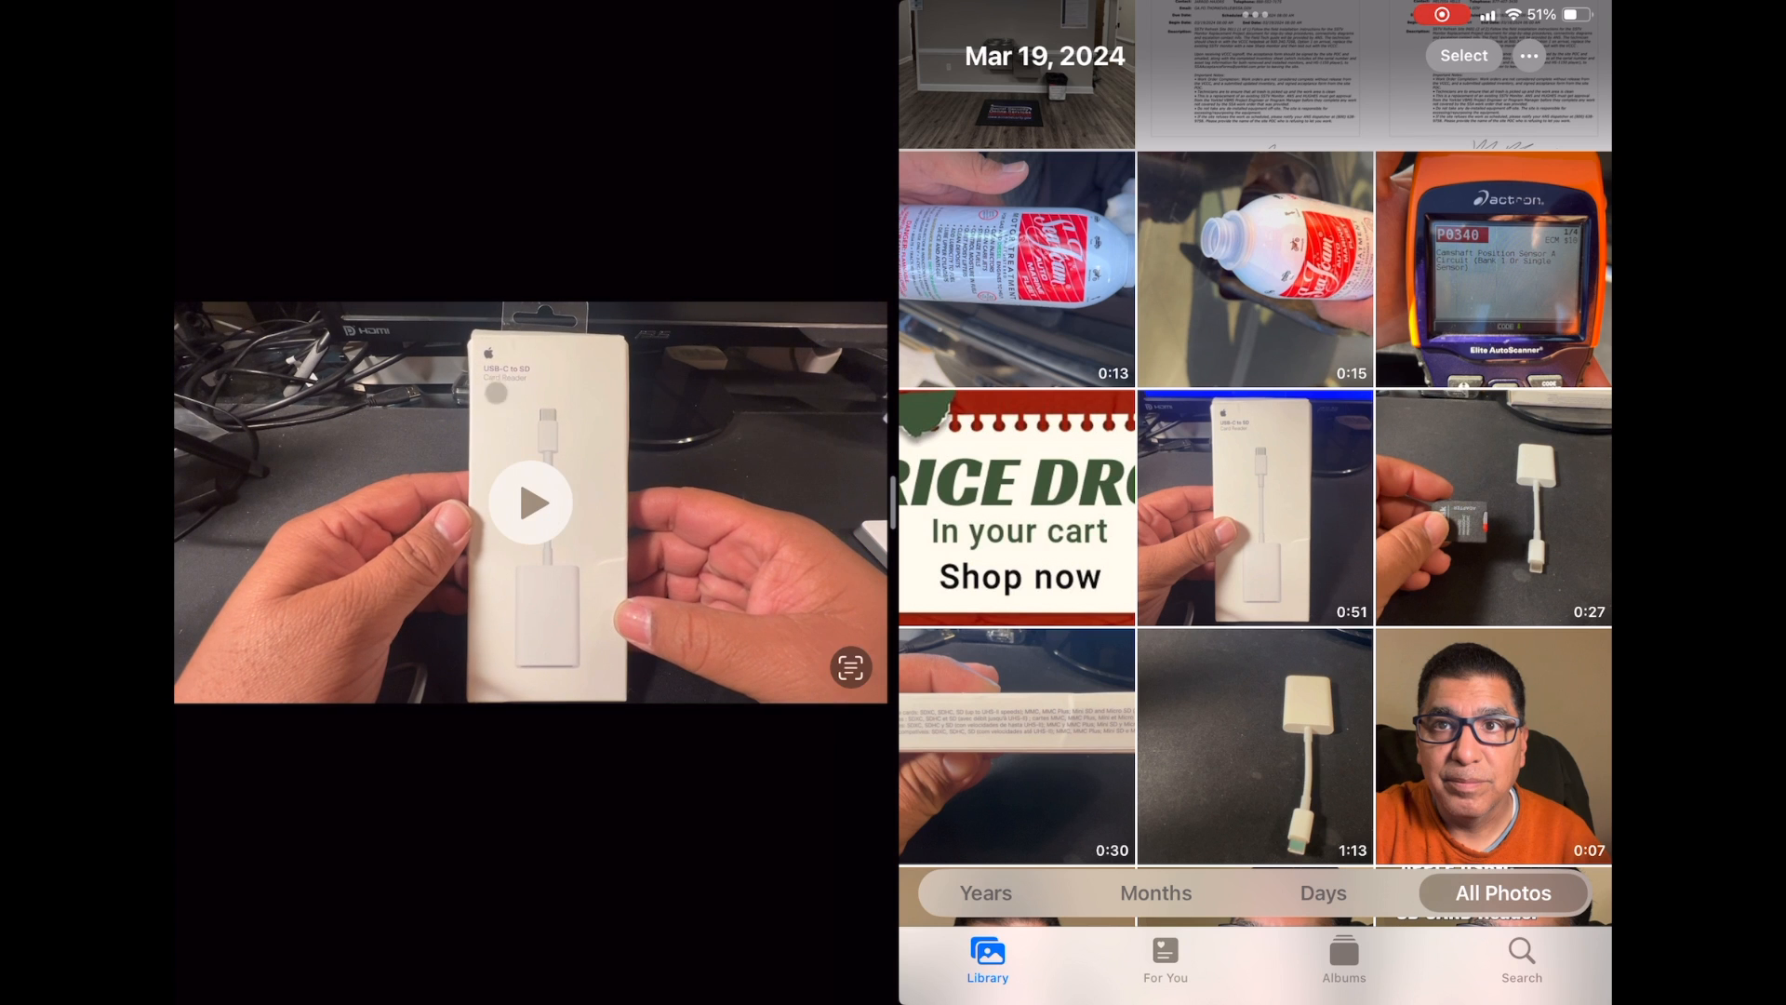